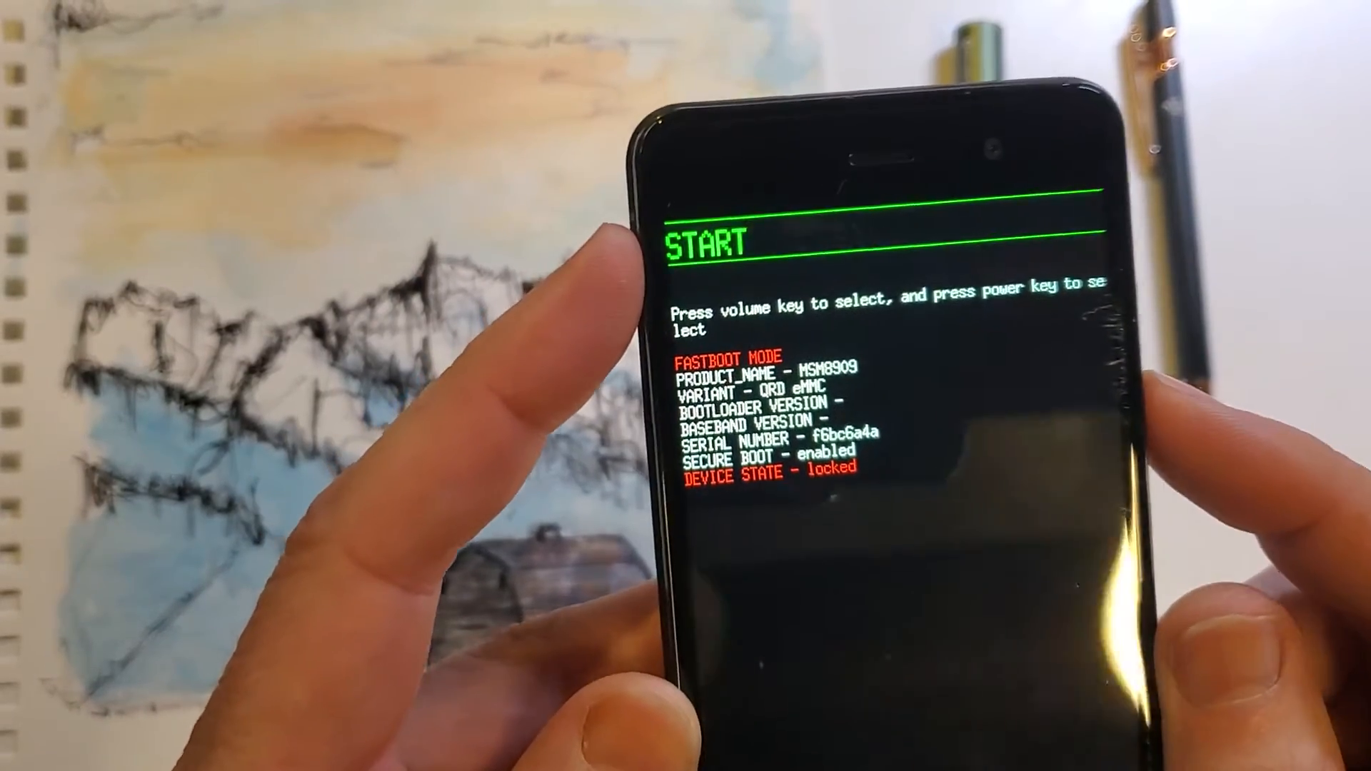
Step: Cycle the bootloader highlight from START to Restart bootloader with volume down
{"action": "key", "text": "volumedown"}
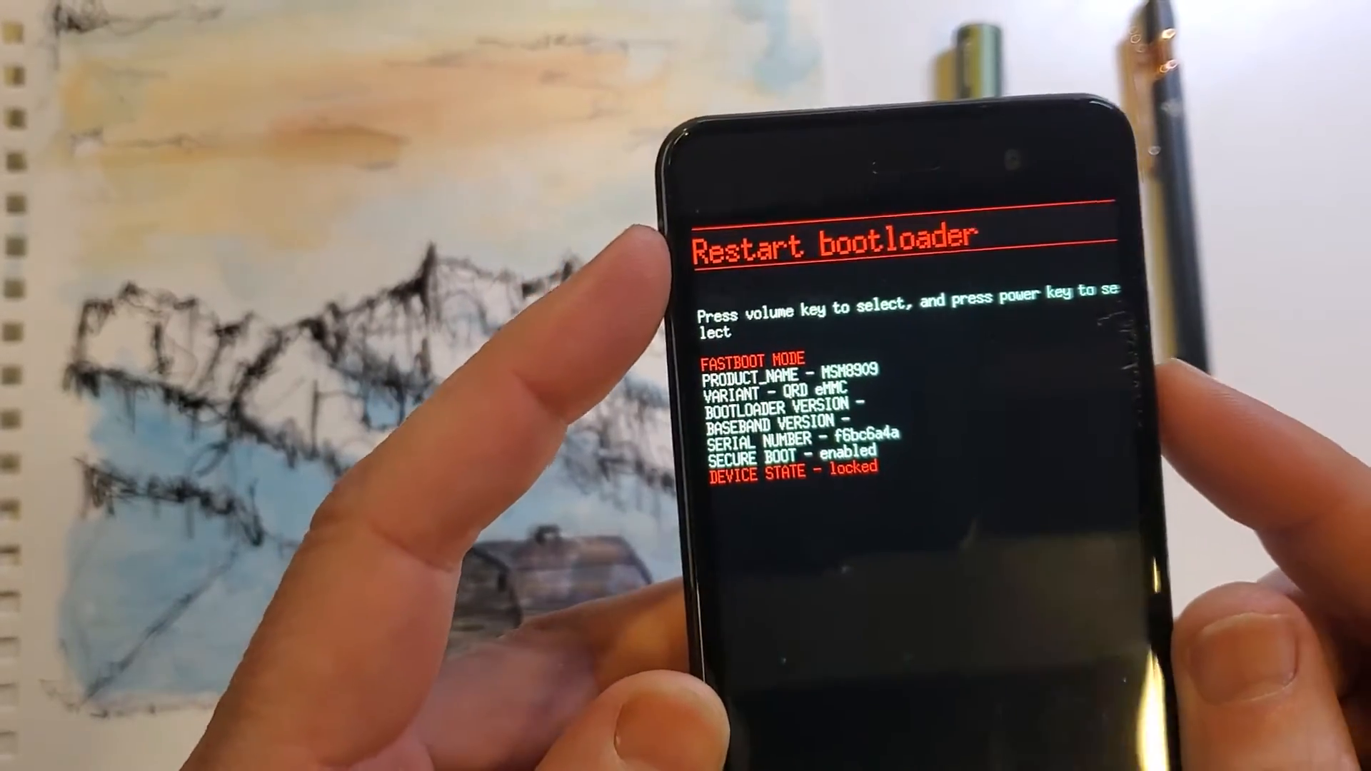